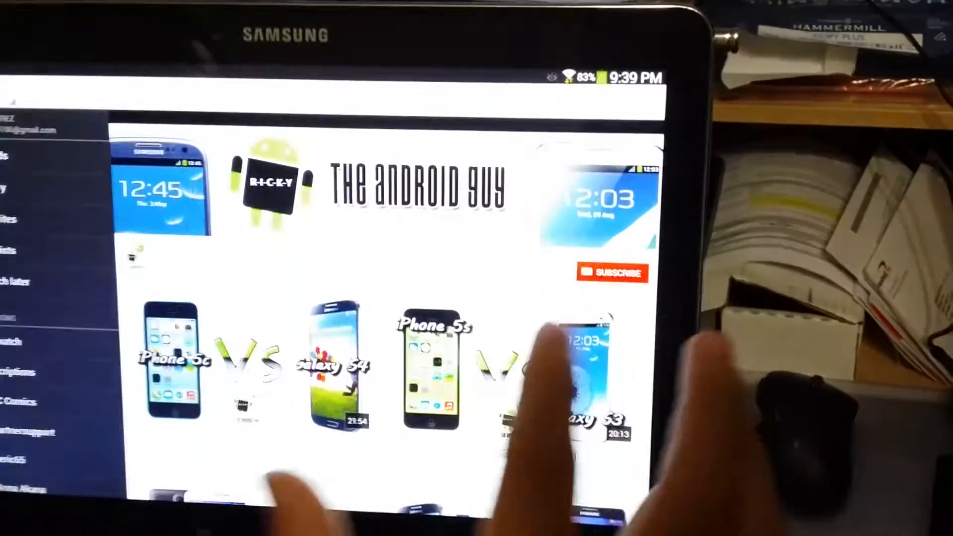
Start playing the 'iPhone 5c vs Galaxy S4 (Comparison)' video from the channel page.
{"action": "left_click", "coordinate": [432, 364]}
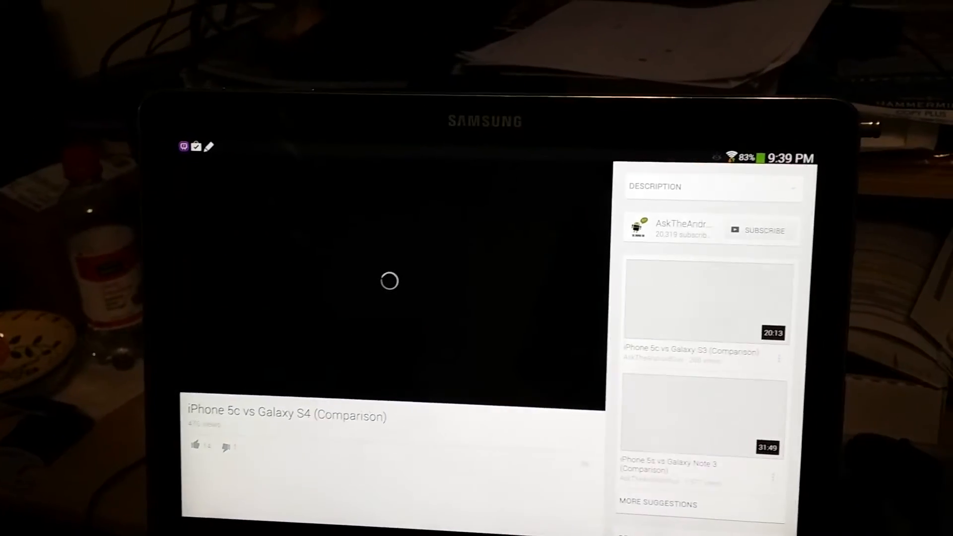